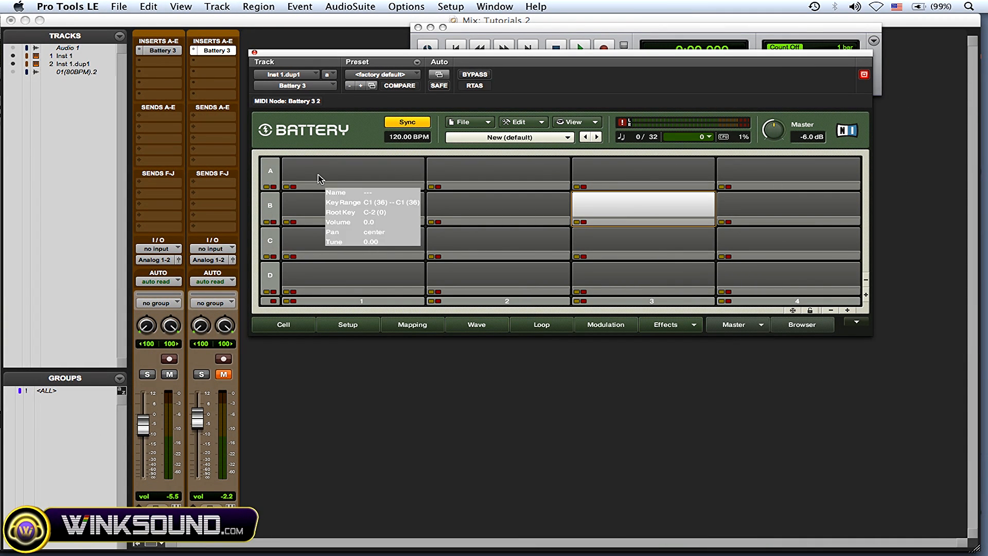
Enlarge the Battery 3 matrix via Edit > Matrix Size to six rows, A through F.
click(353, 172)
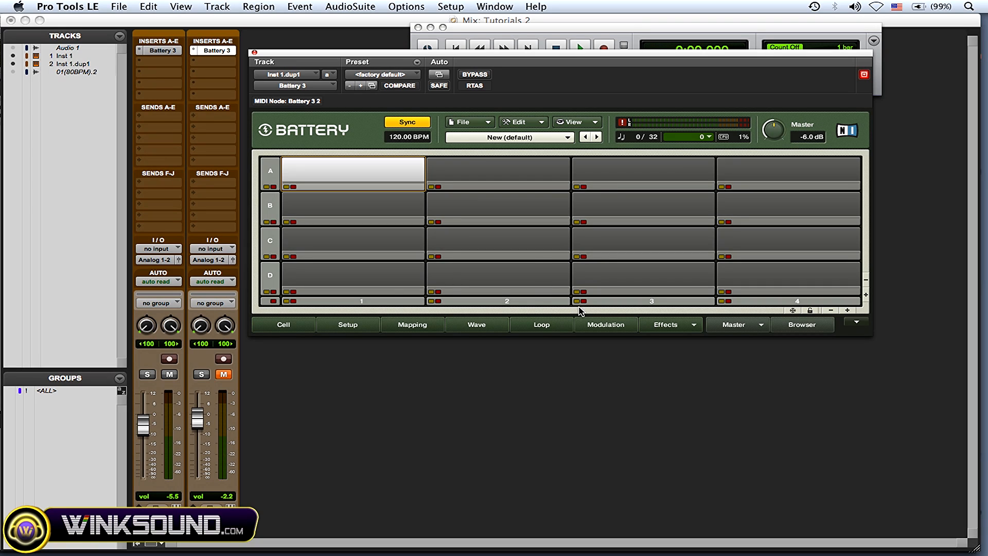
mouse_move(458, 273)
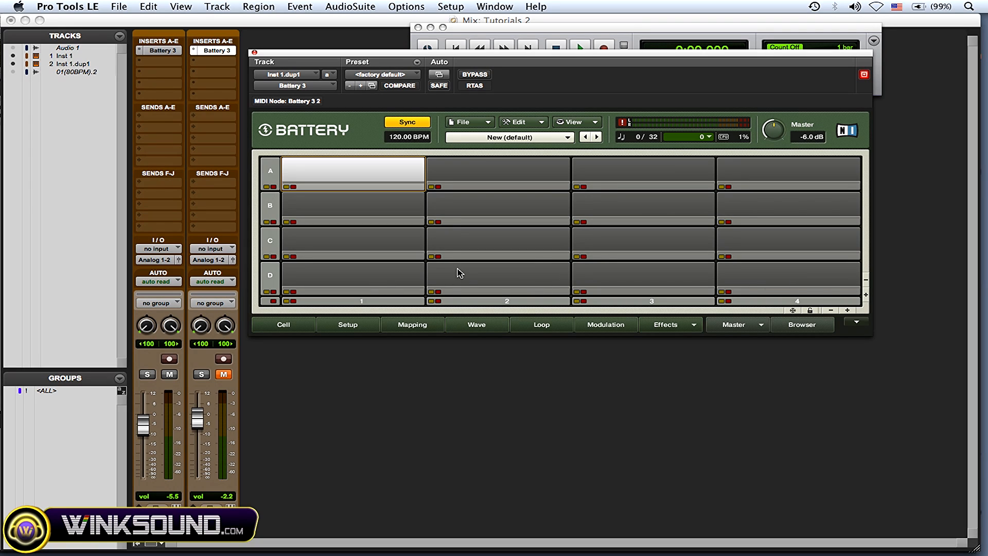
mouse_move(553, 179)
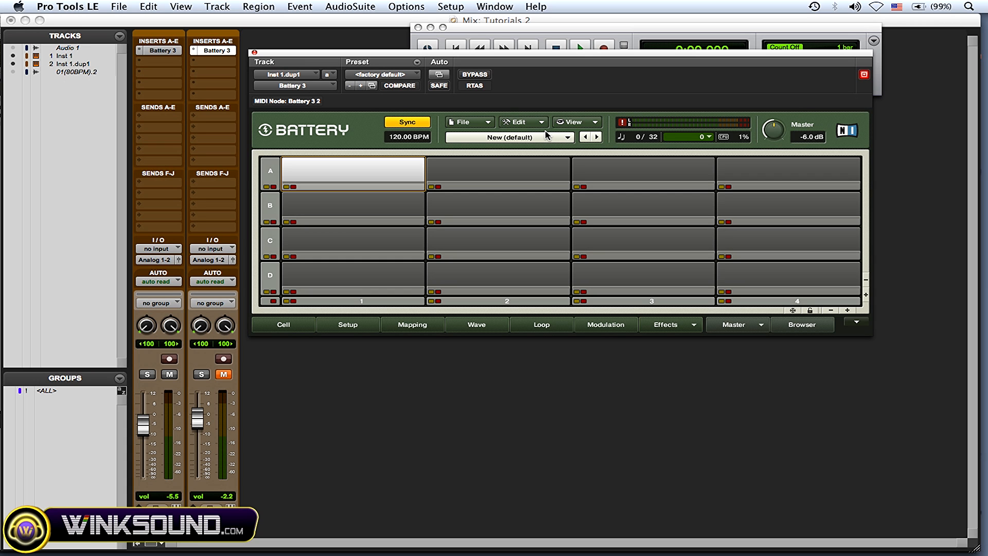
click(521, 121)
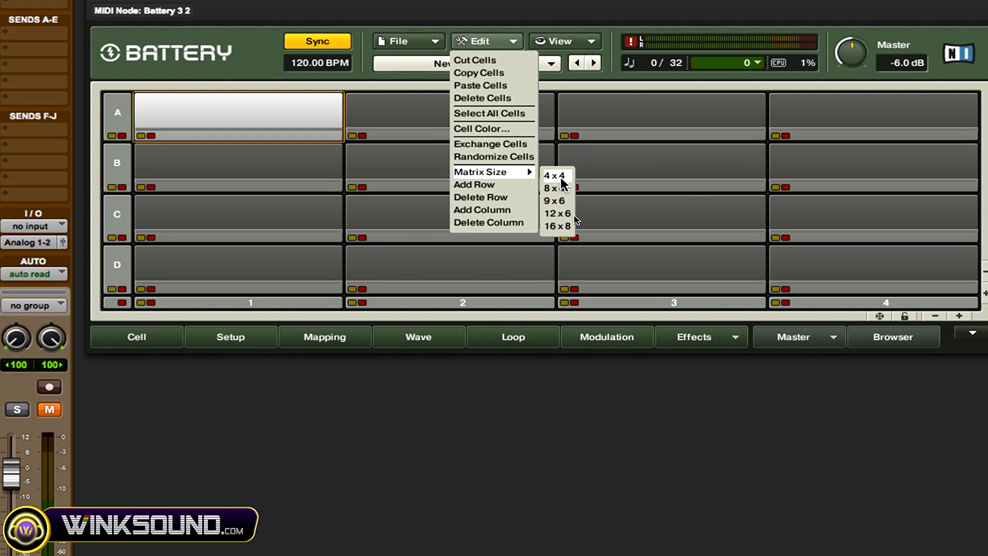
click(556, 200)
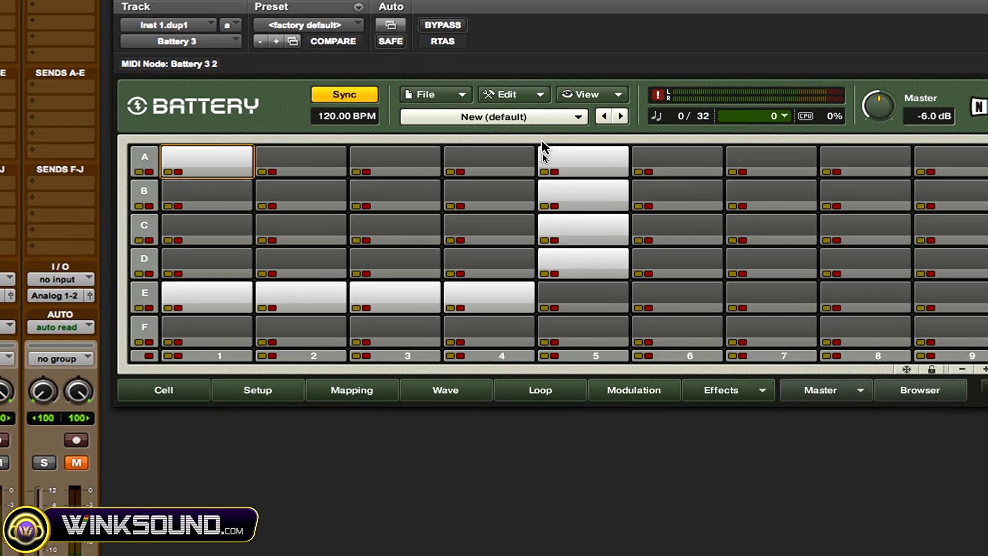
click(510, 94)
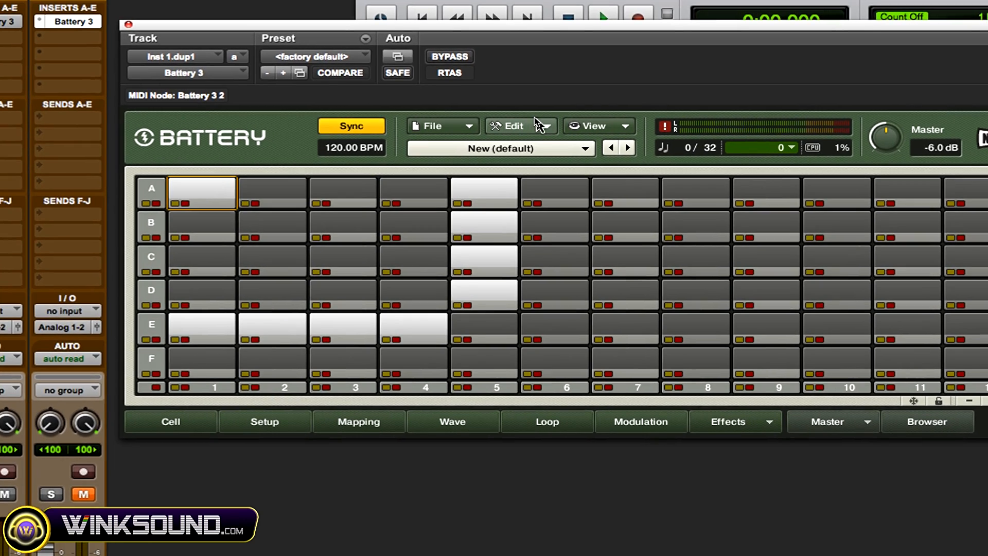
Resize the matrix via Edit > Matrix Size to 8 x 4, rows A to D.
click(510, 126)
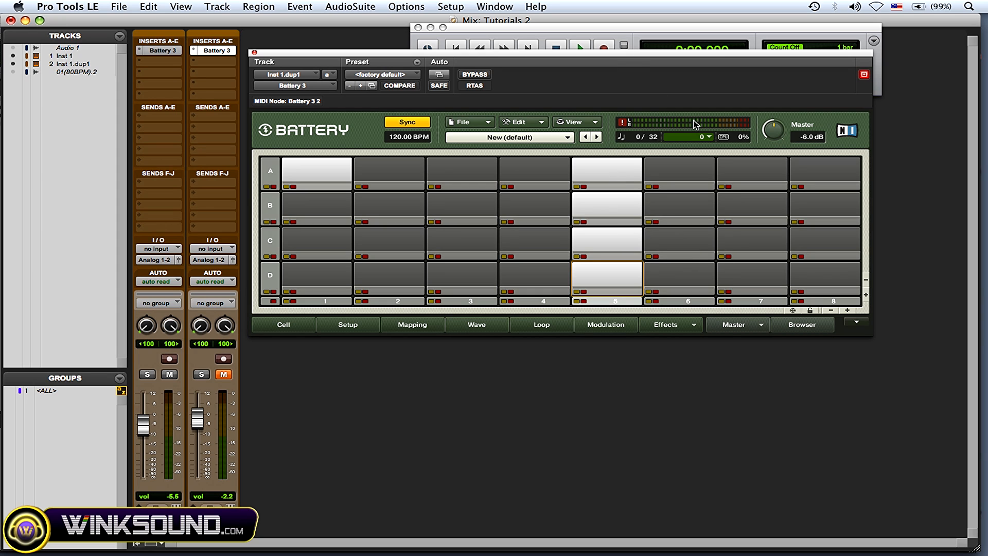
mouse_move(812, 281)
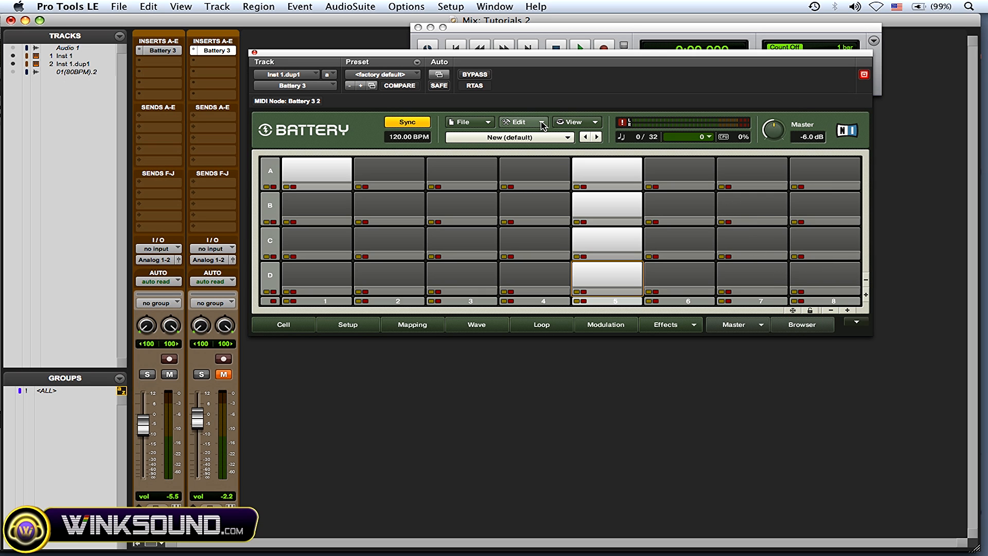
click(517, 122)
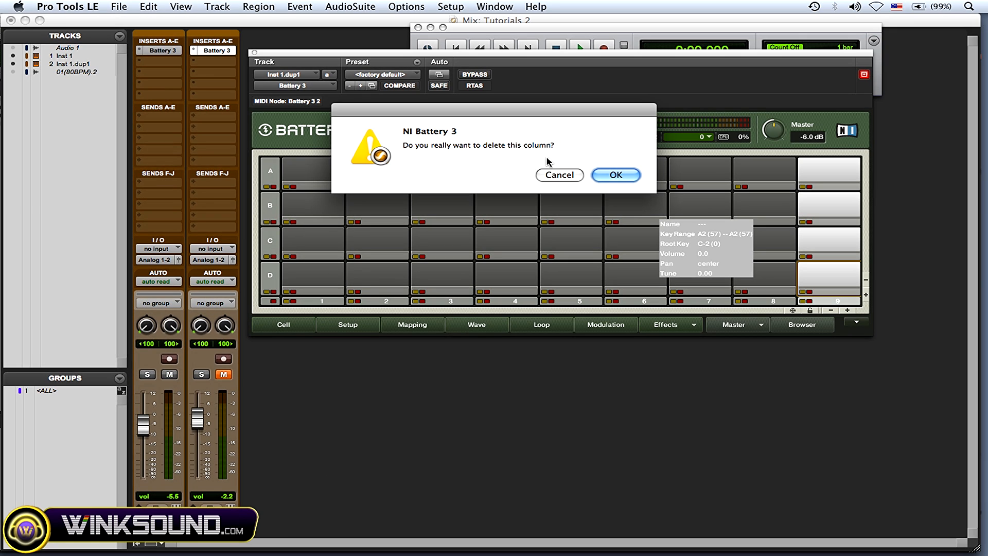
Confirm deleting the extra ninth column from the Battery 3 matrix.
click(615, 174)
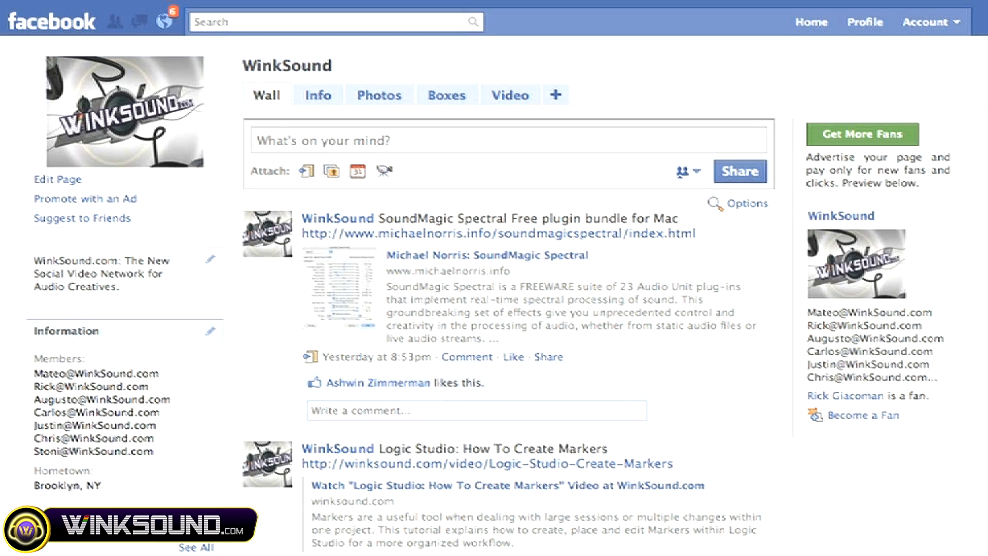
Scroll down the WinkSound Facebook wall to the Logic Studio video posts.
scroll(down, 3)
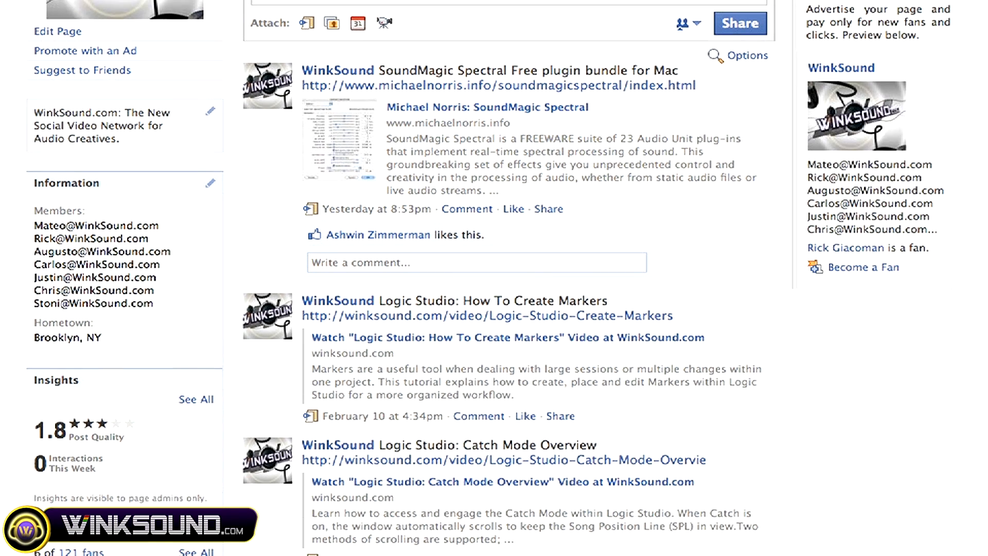